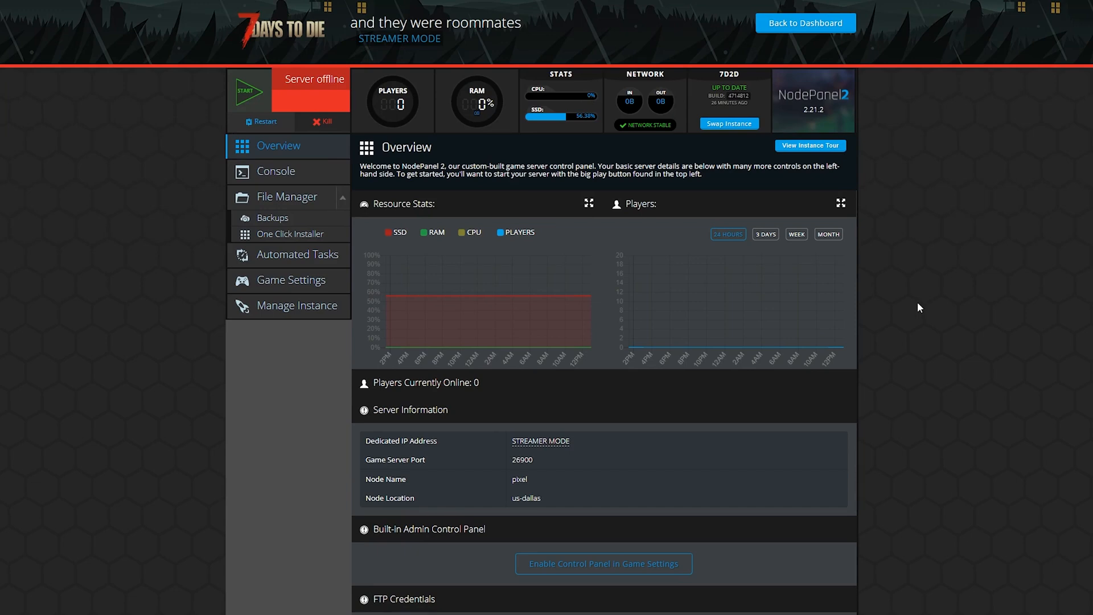
- Check the server's game settings and console output
left_click(285, 279)
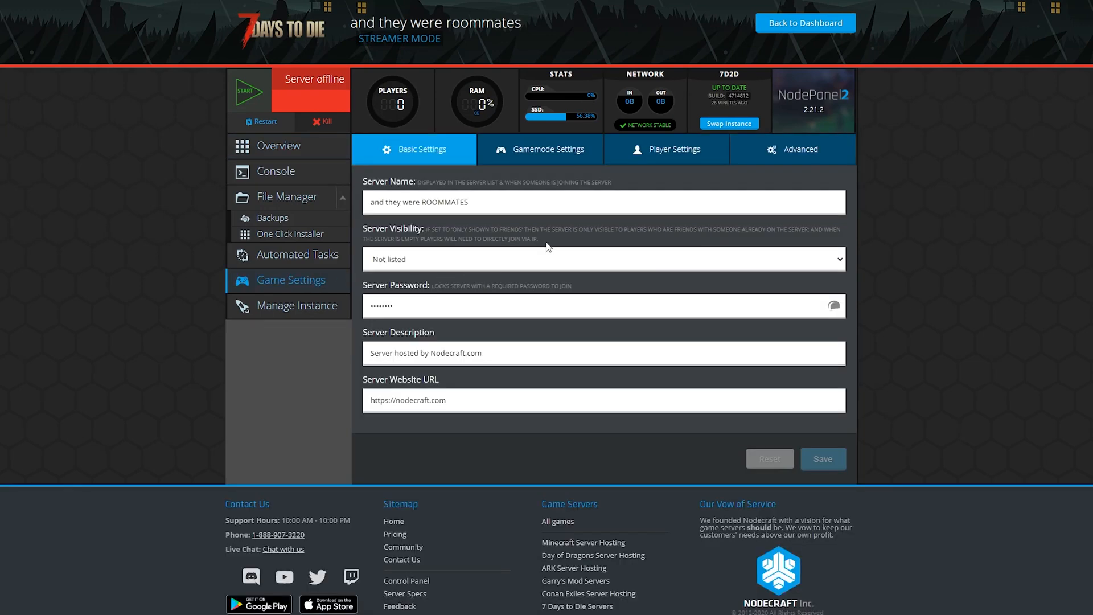
left_click(602, 202)
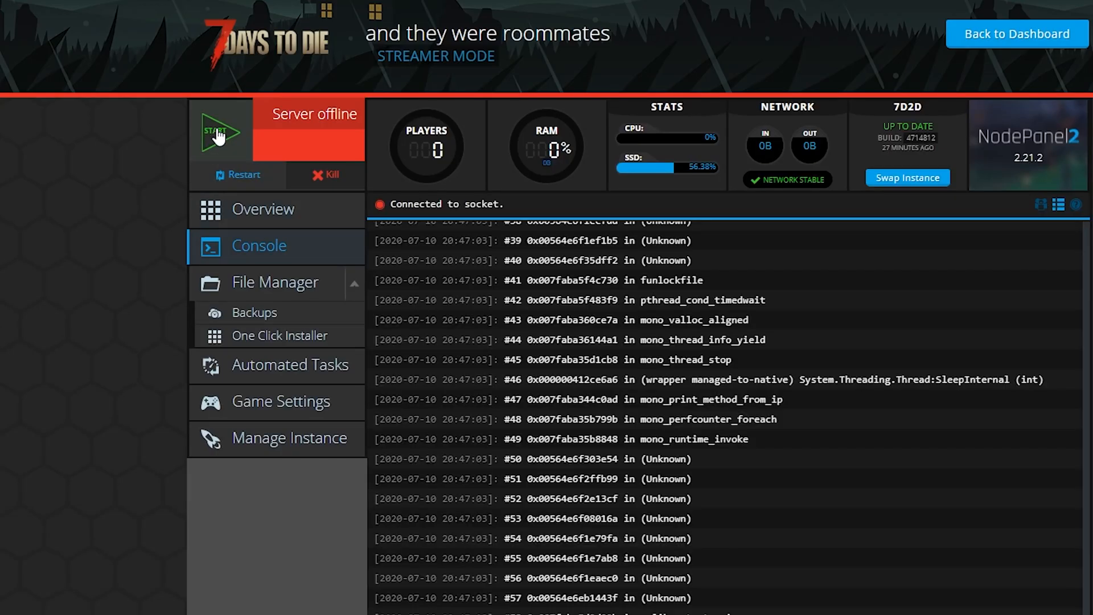
left_click(219, 131)
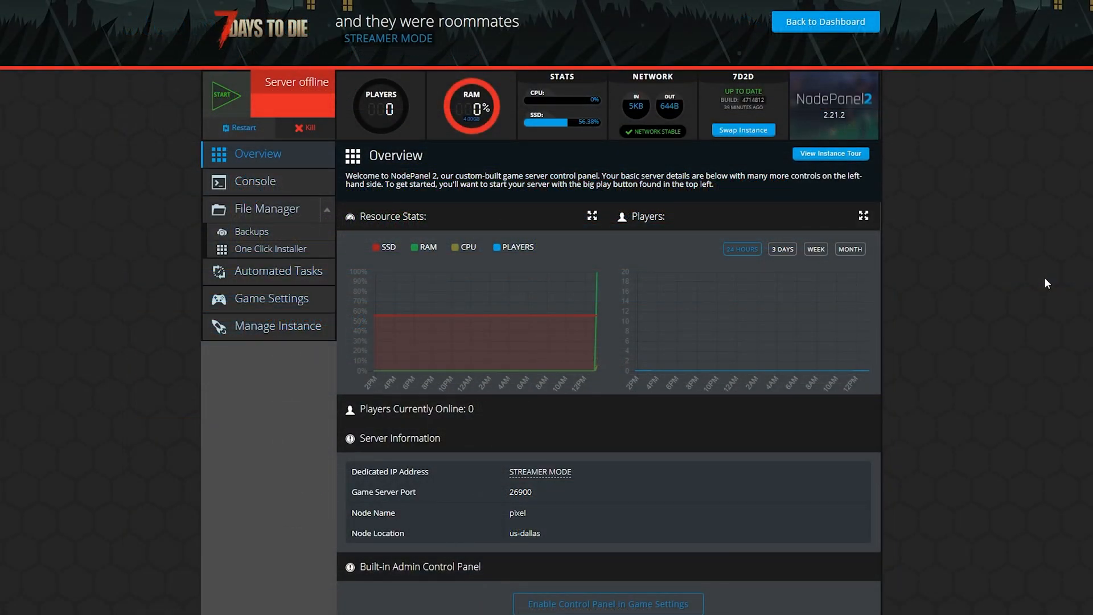
- Open server_admin.xml from the saves folder in the file editor
left_click(266, 208)
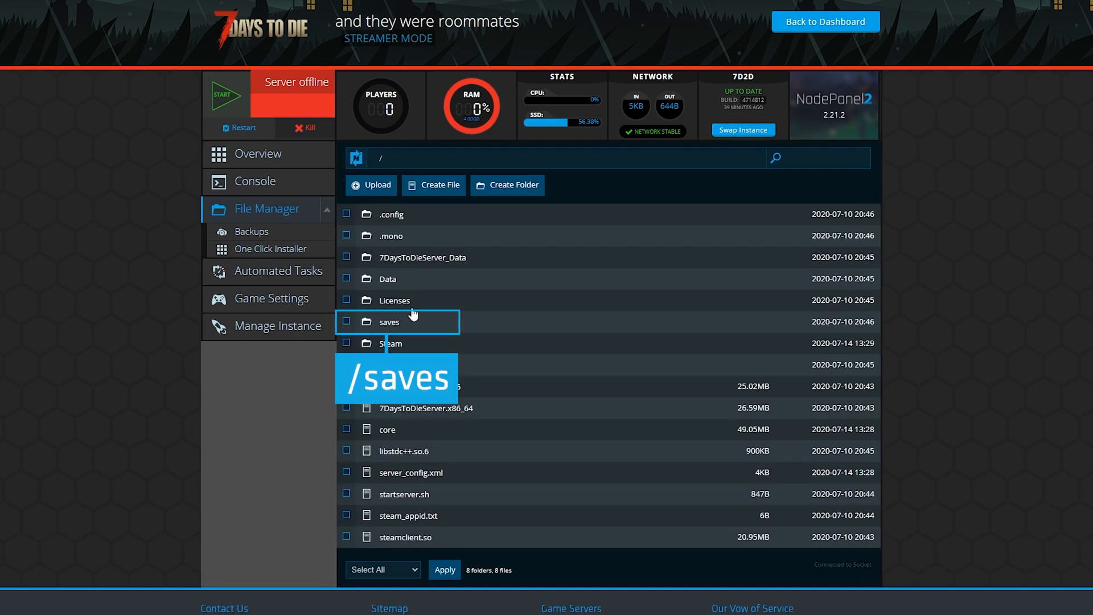
double_click(388, 321)
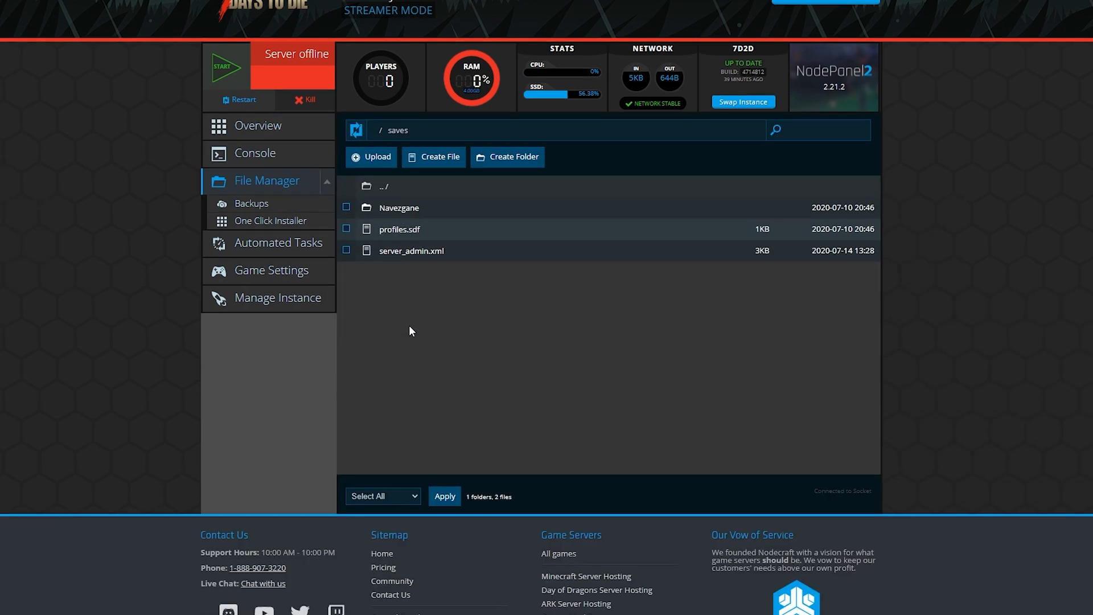
left_click(411, 251)
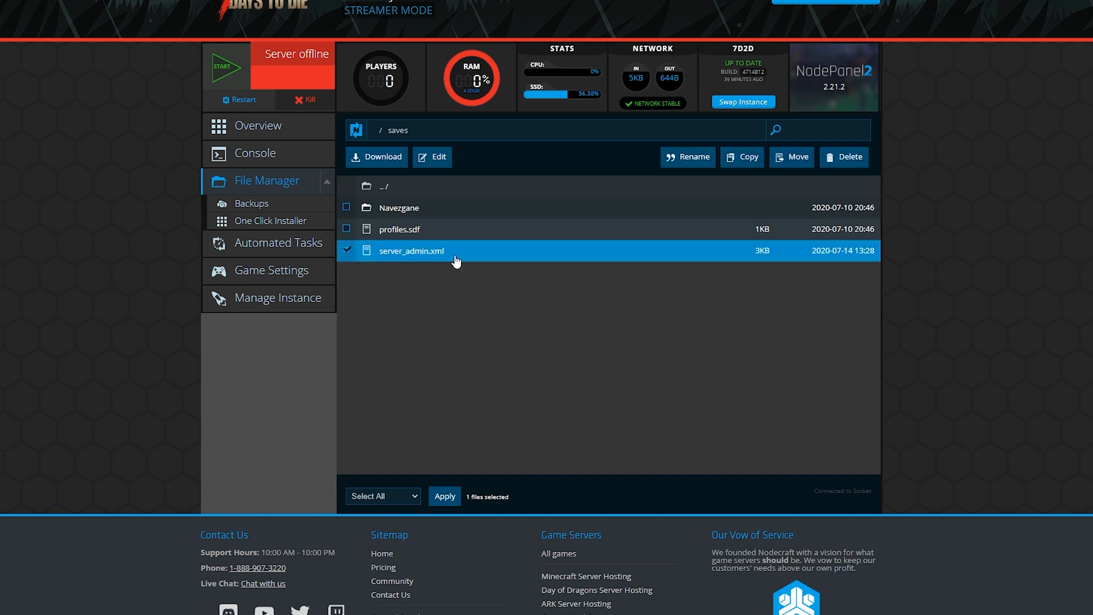
left_click(431, 158)
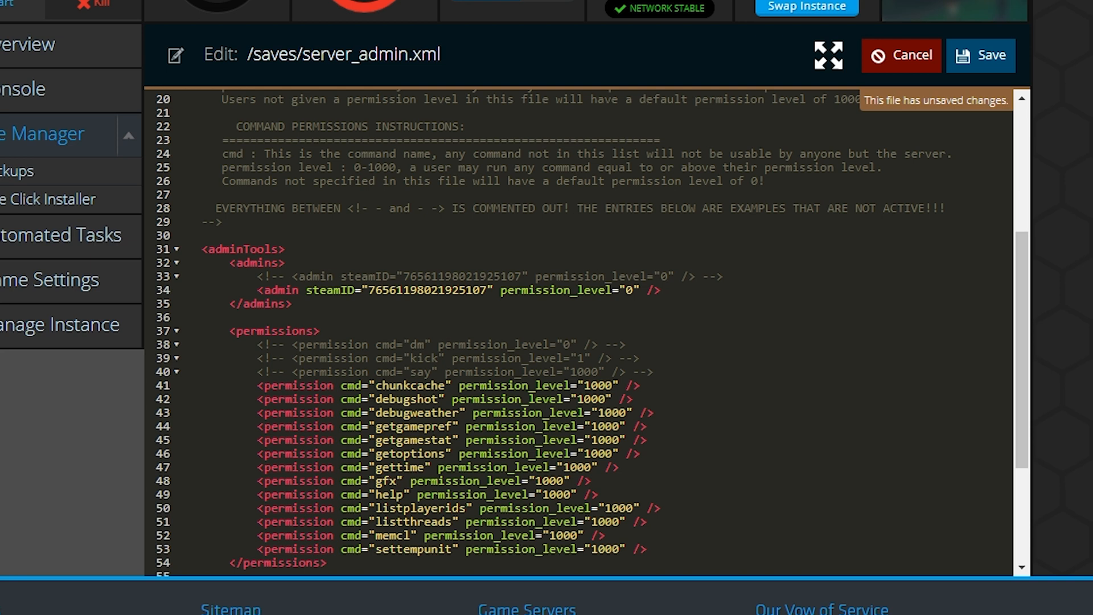
double_click(425, 289)
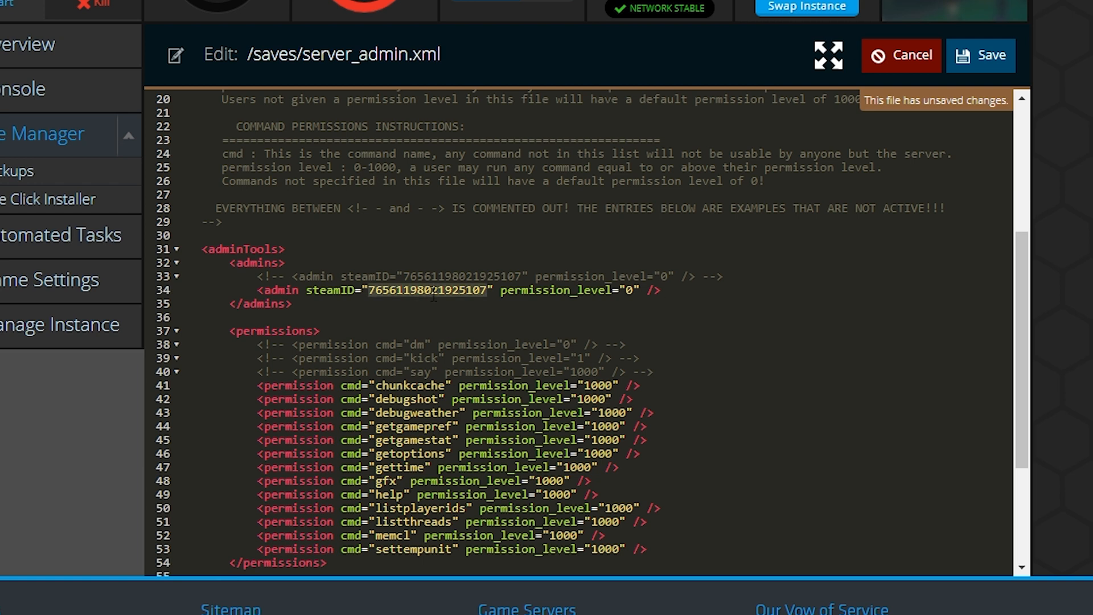
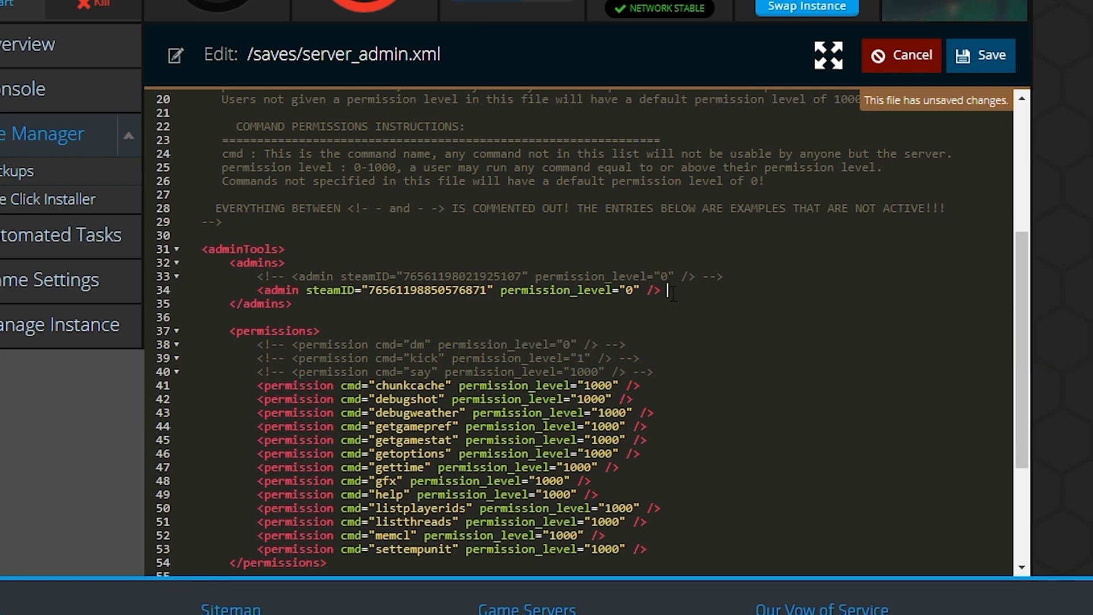
mouse_move(701, 291)
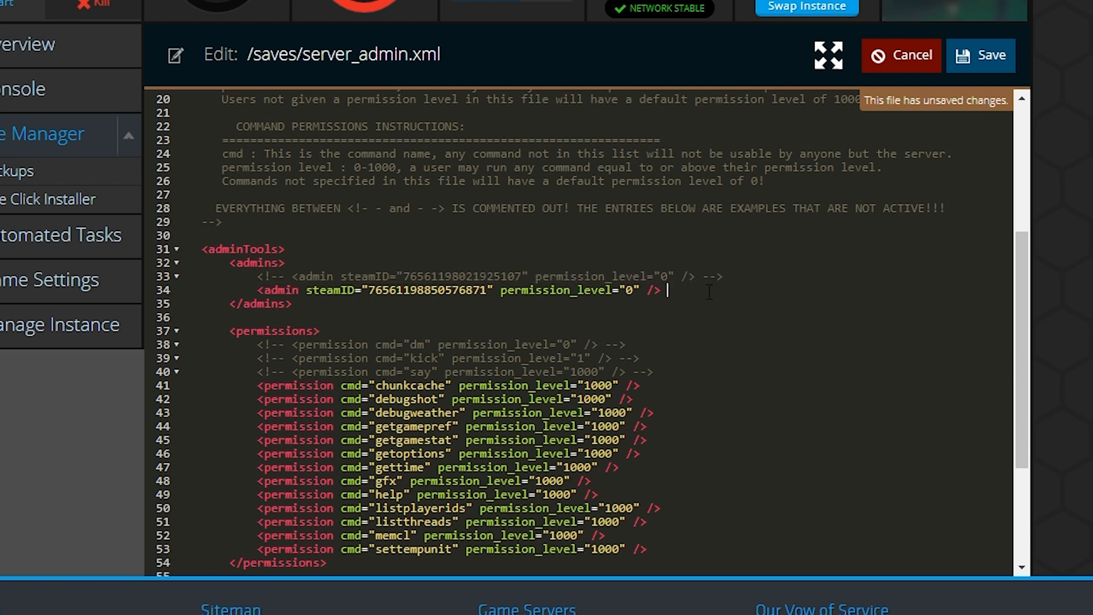
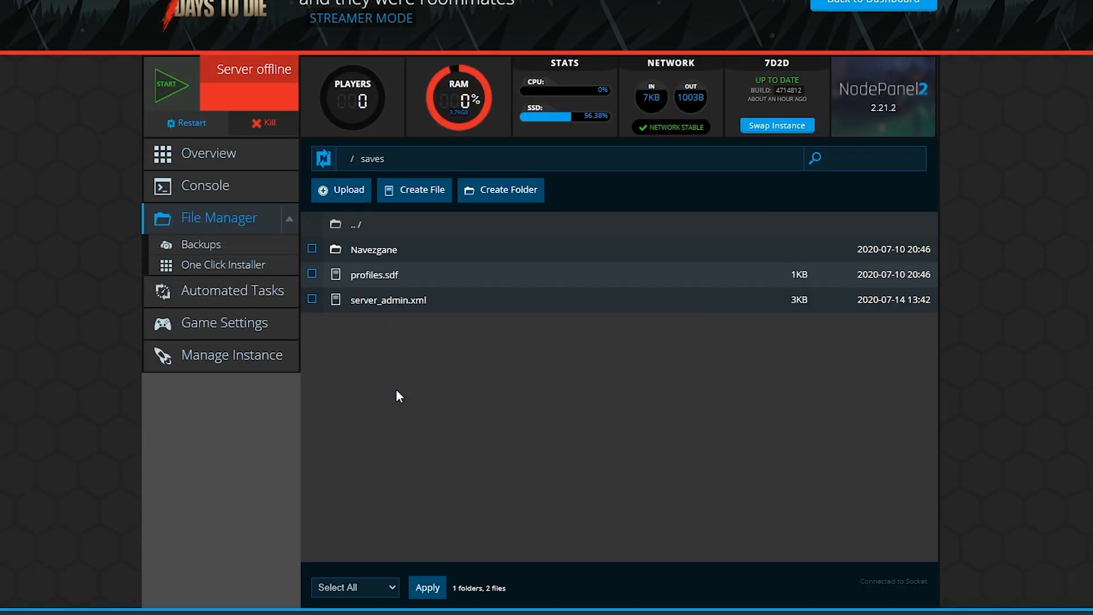
- Add a 'thirsty' command permission and set the second admin's level to 700
left_click(313, 299)
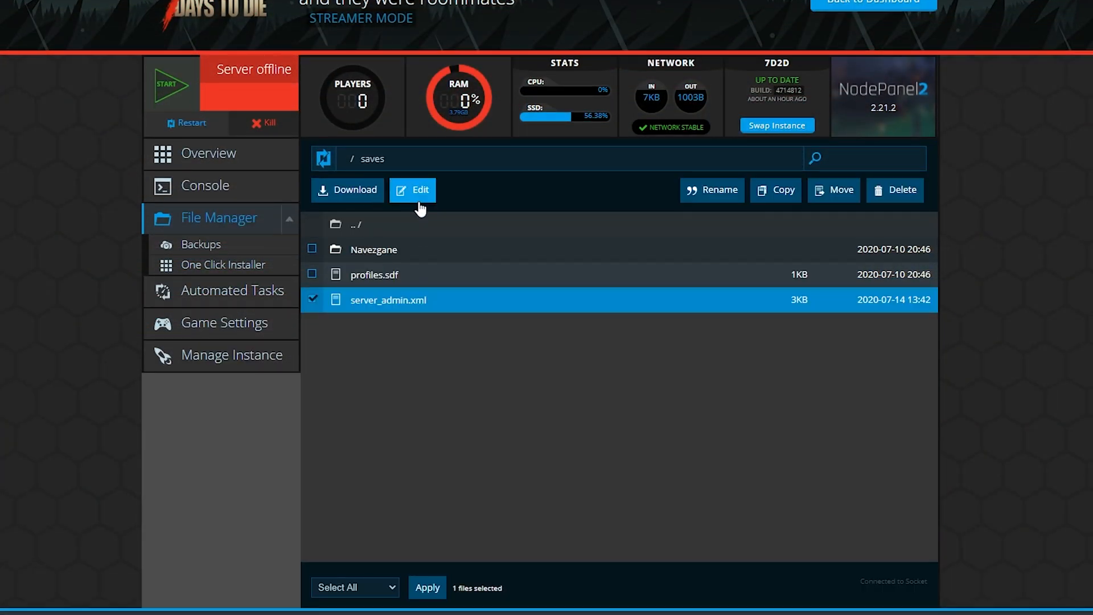
left_click(412, 190)
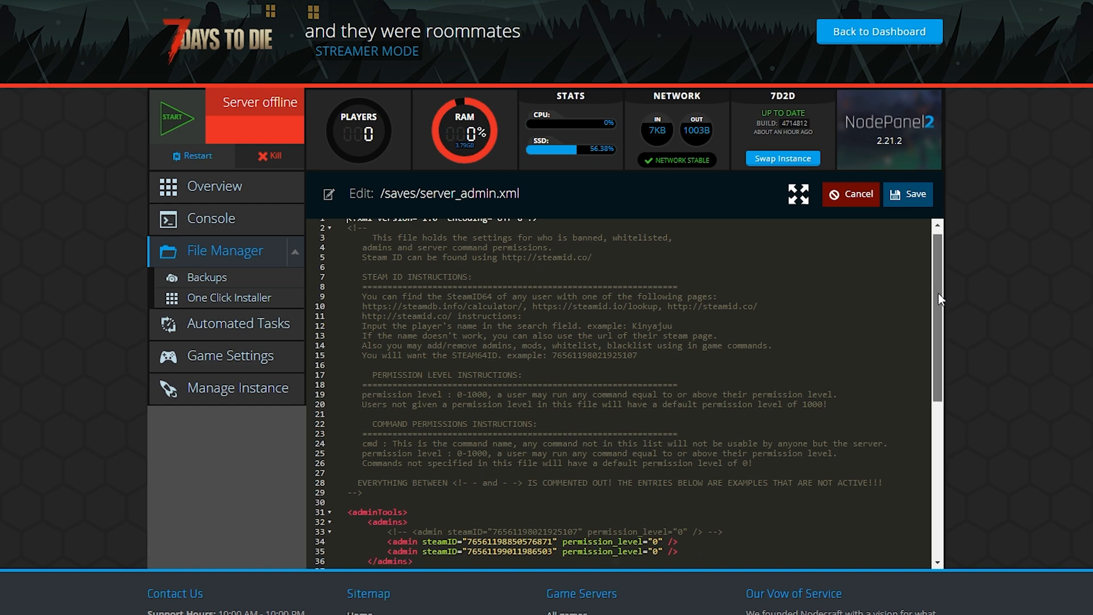
scroll("down", 3)
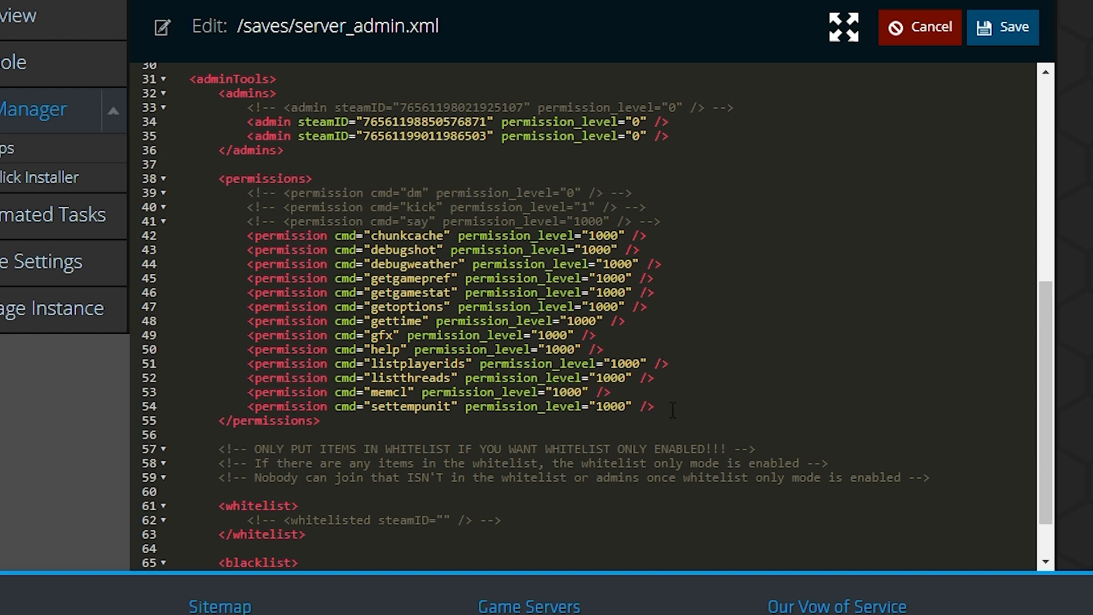
type("<!-- <permission cmd=\"dm\" permission_level=\"0\" /> -->")
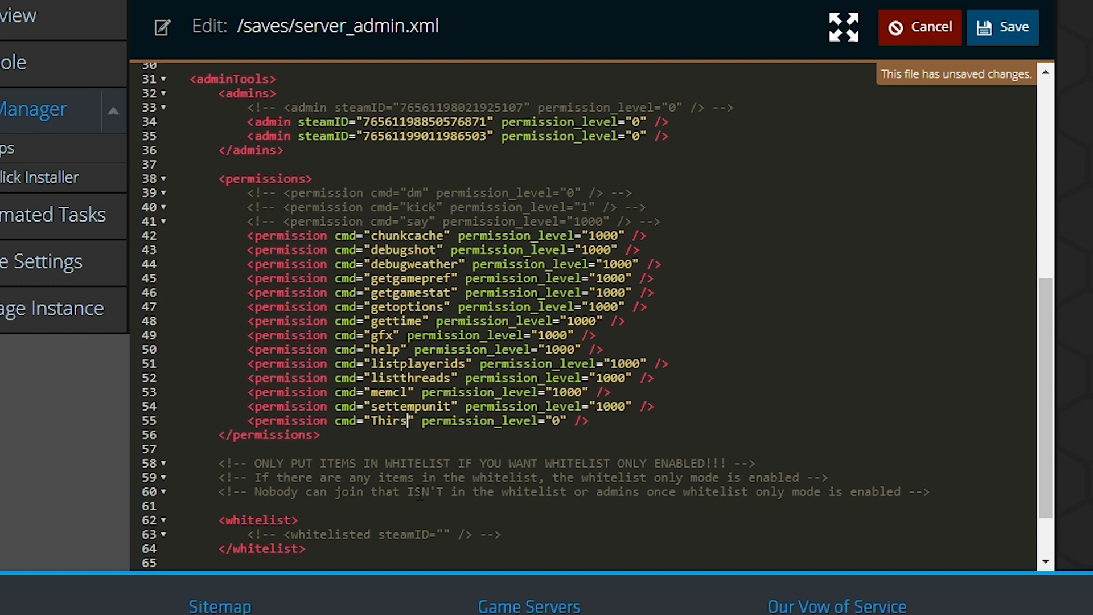
type("thirsty")
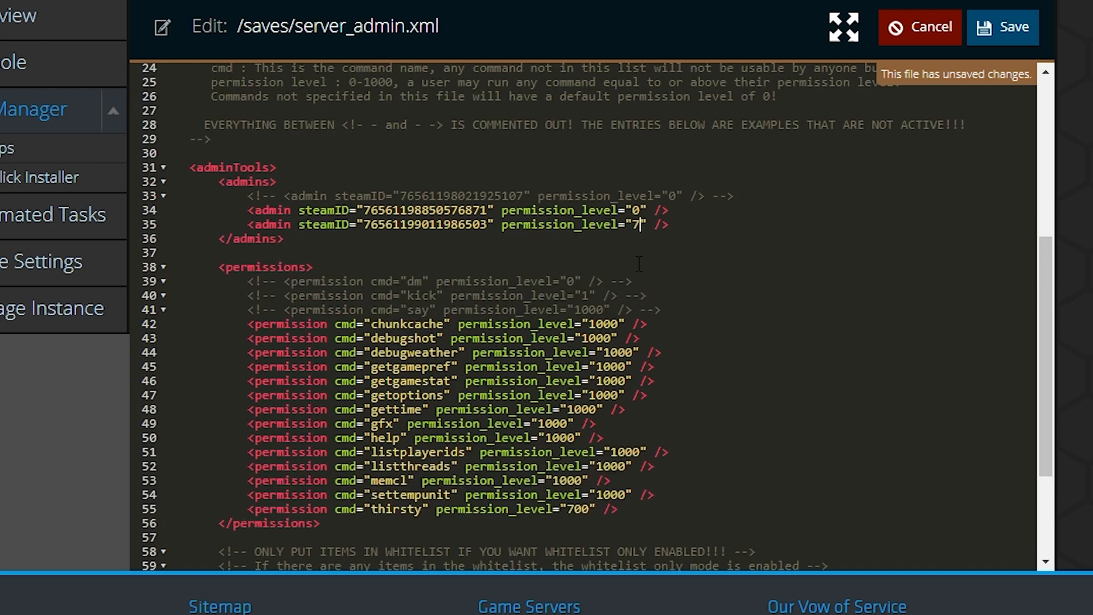
type("00")
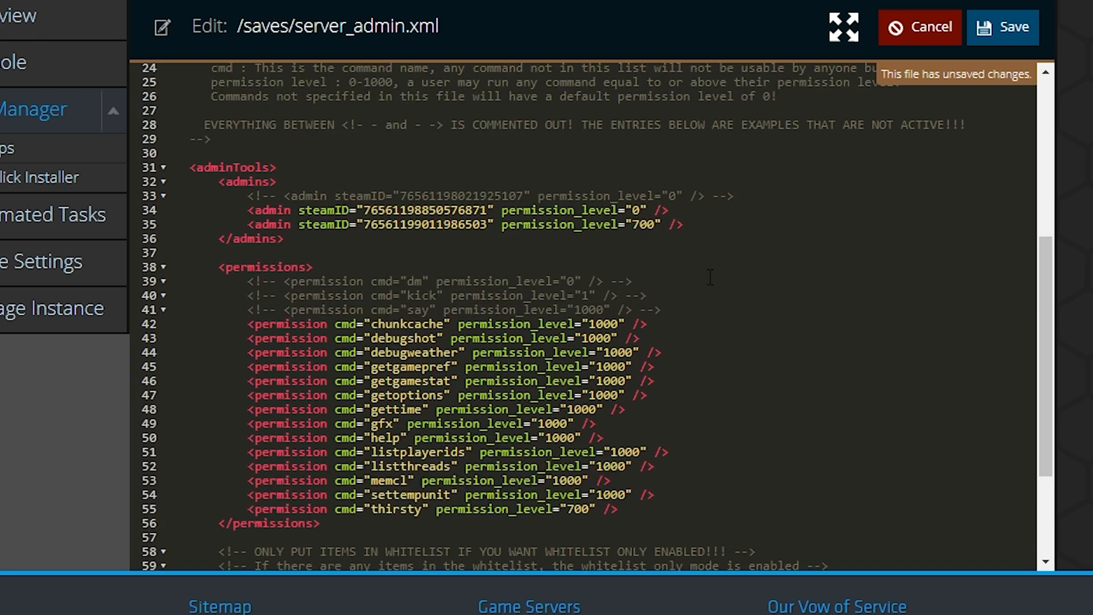
- Save server_admin.xml and start the game server from the overview
left_click(1002, 27)
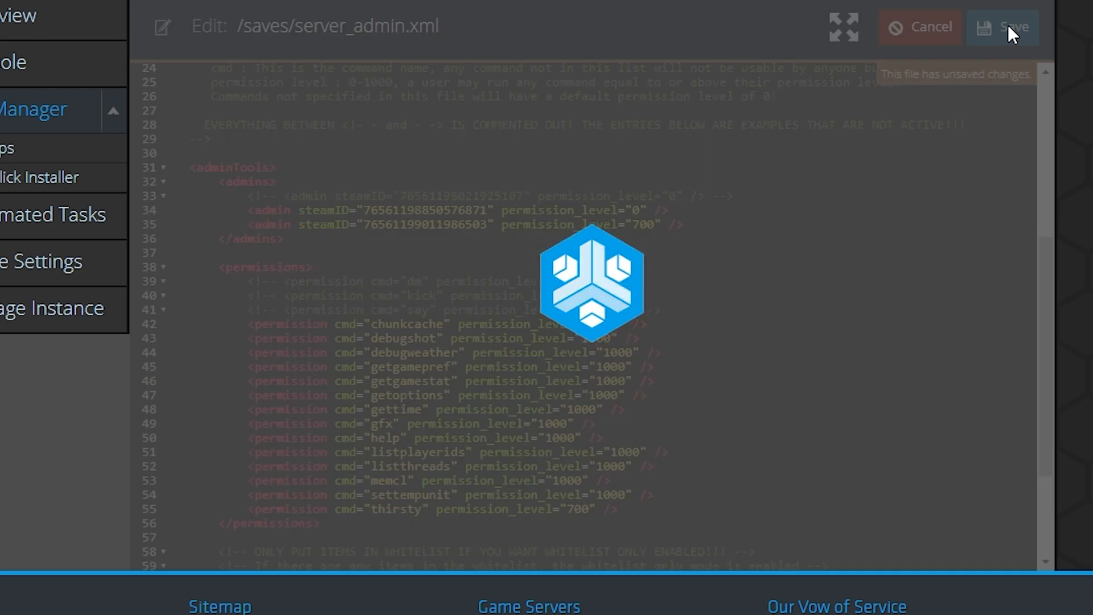
left_click(1002, 27)
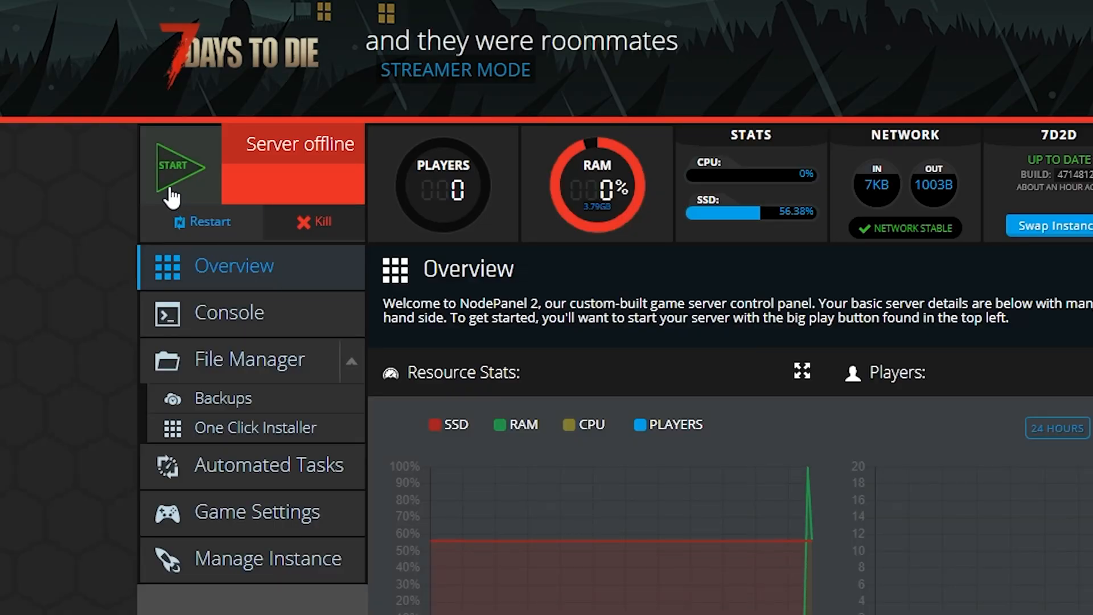
left_click(179, 166)
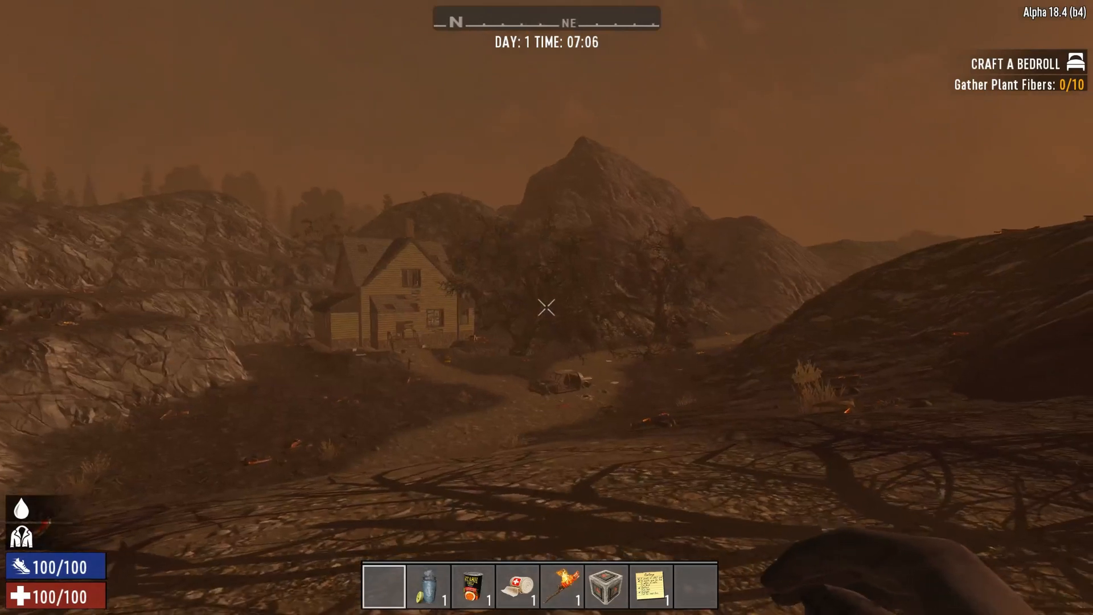
- Enter the settime command in the in-game F1 console
key("F1")
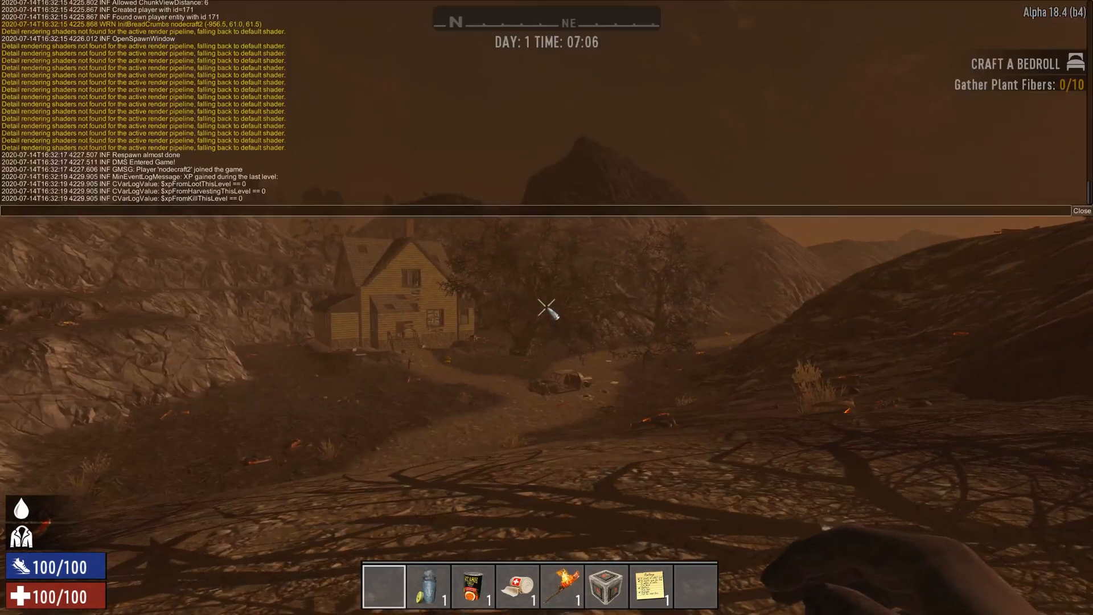
type("settime")
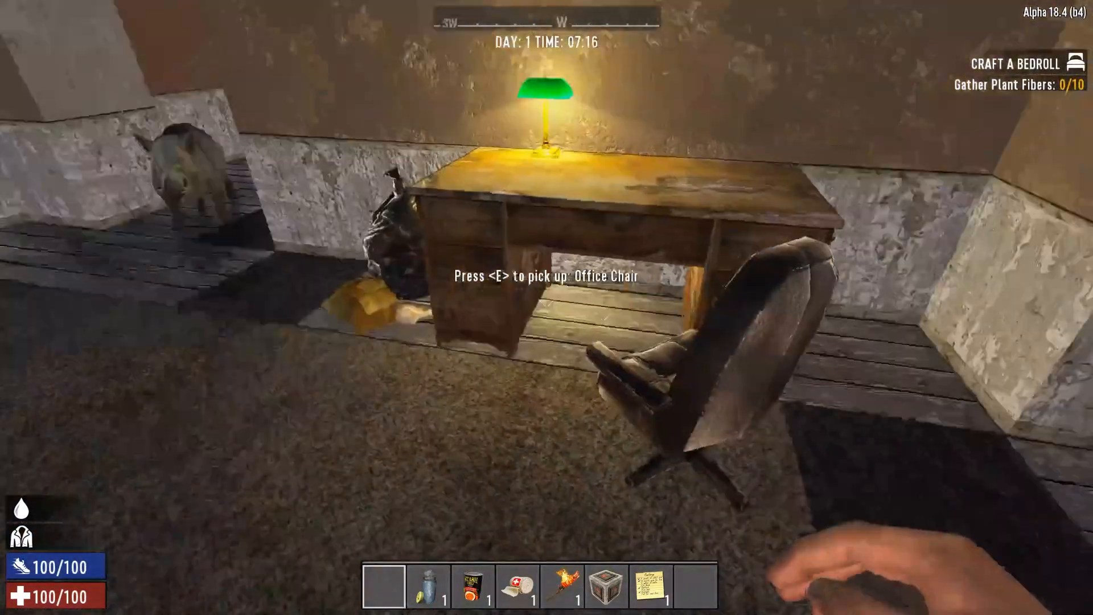
mouse_move(546, 307)
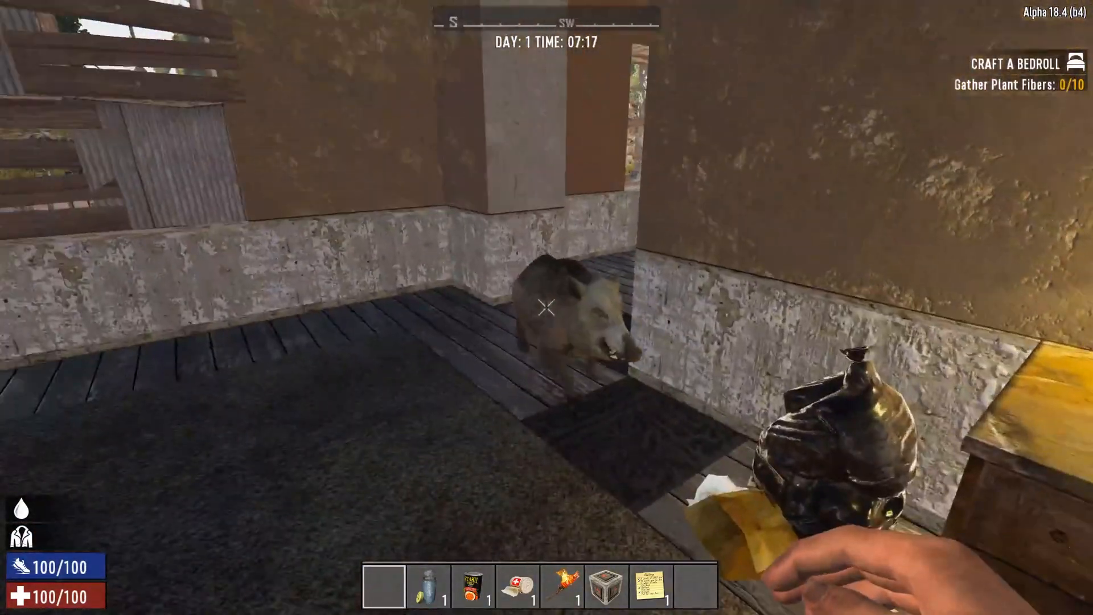